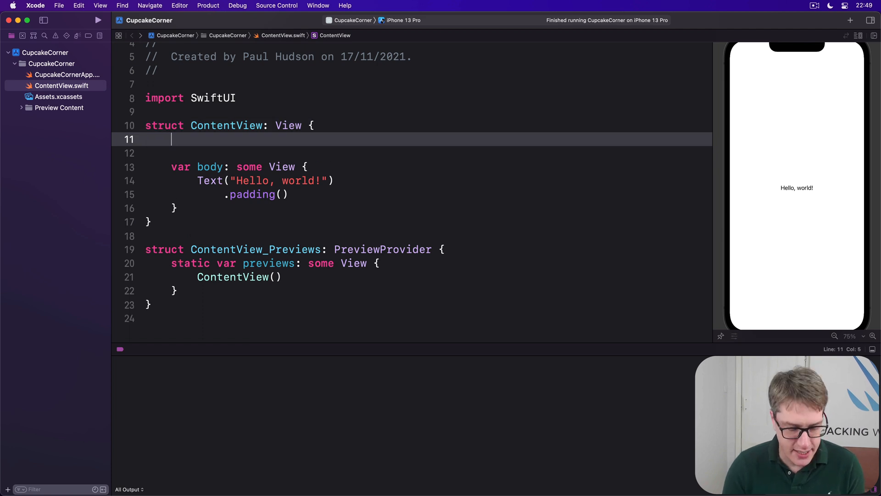
text(@State private var)
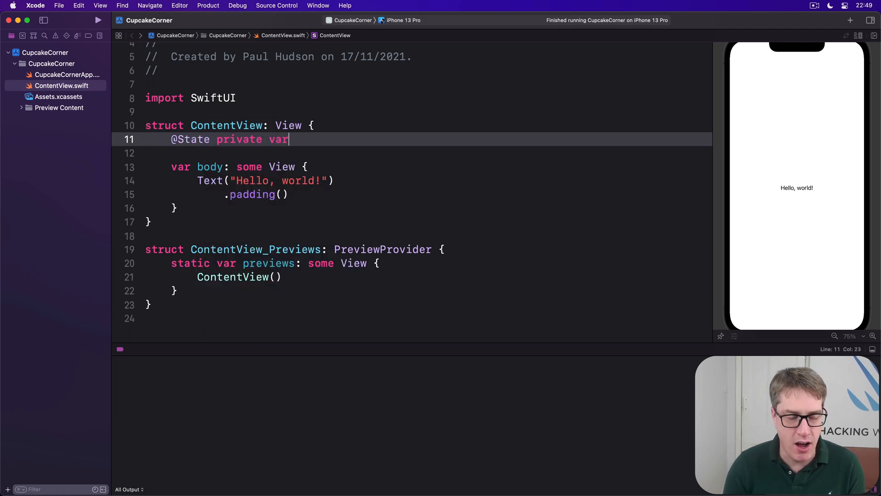
text(username = ")
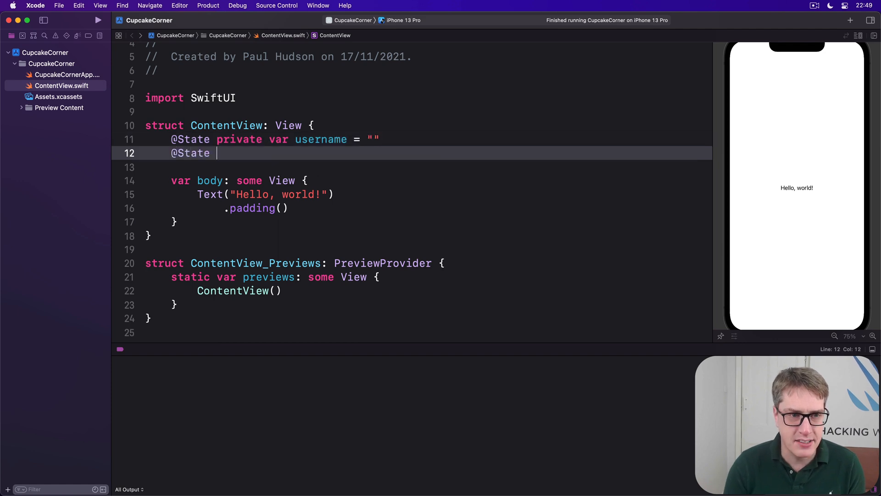
text(private var email = ")
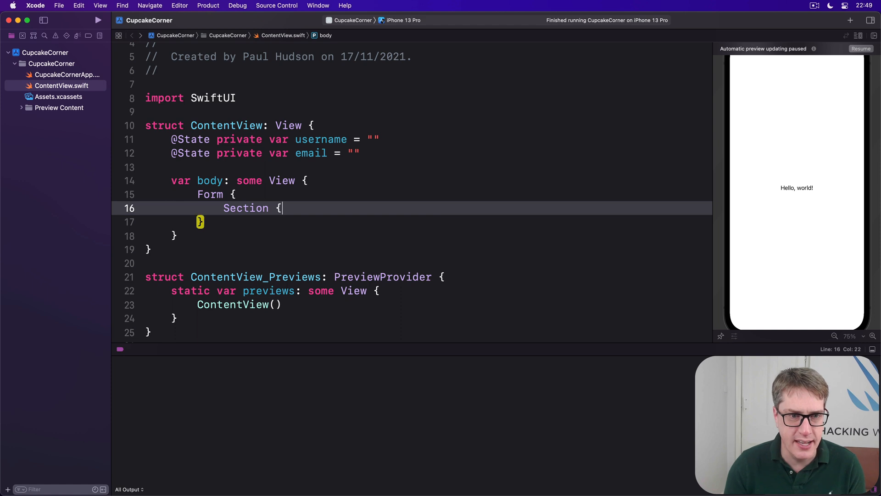
text(TextField("Username", text: 4)
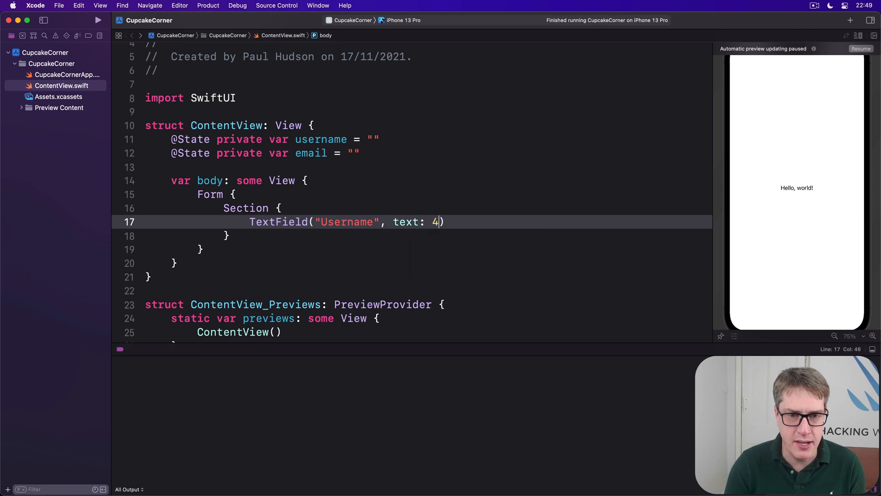
text($username)
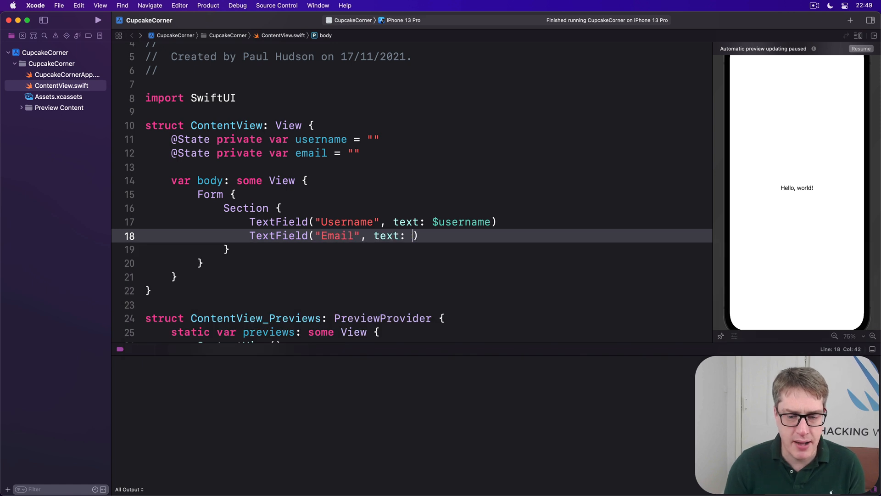
text($email)
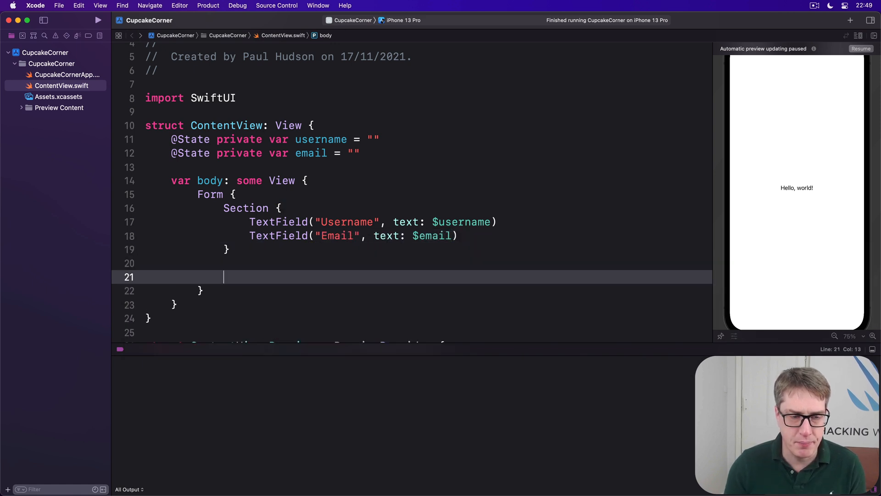
Add a second Section with a "Create account" button printing "Creating account…"
text(Section {)
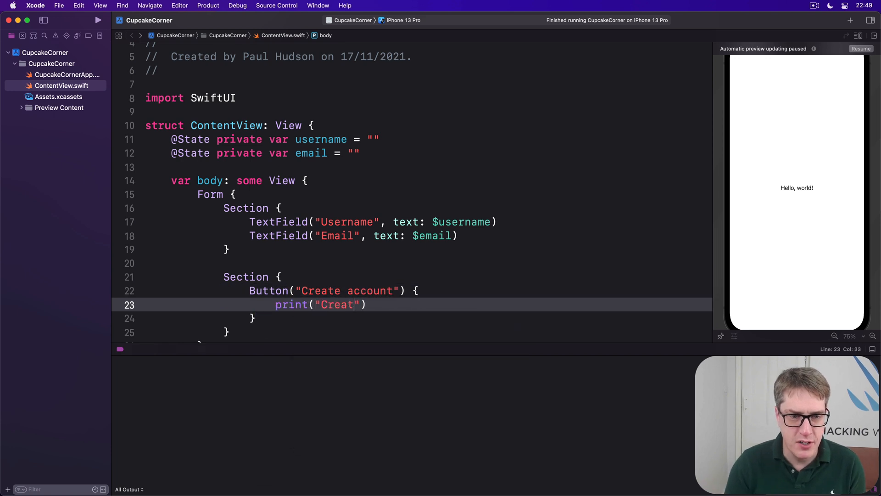
text(ing account…)
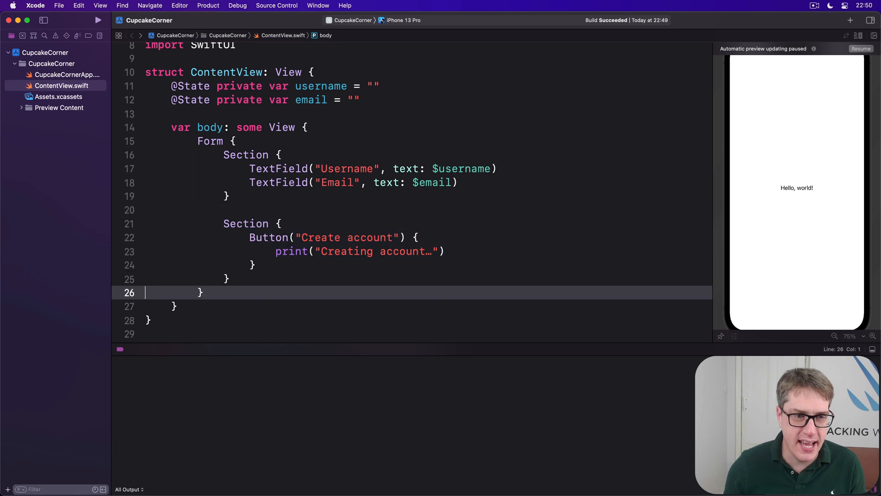
Append .disabled(username.isEmpty || email.isEmpty) to the Create account section
text(.disabled)
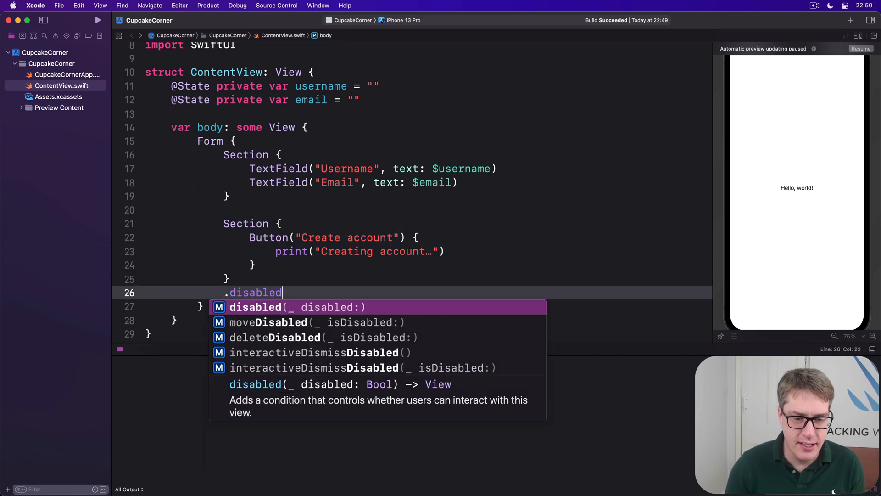
text((username))
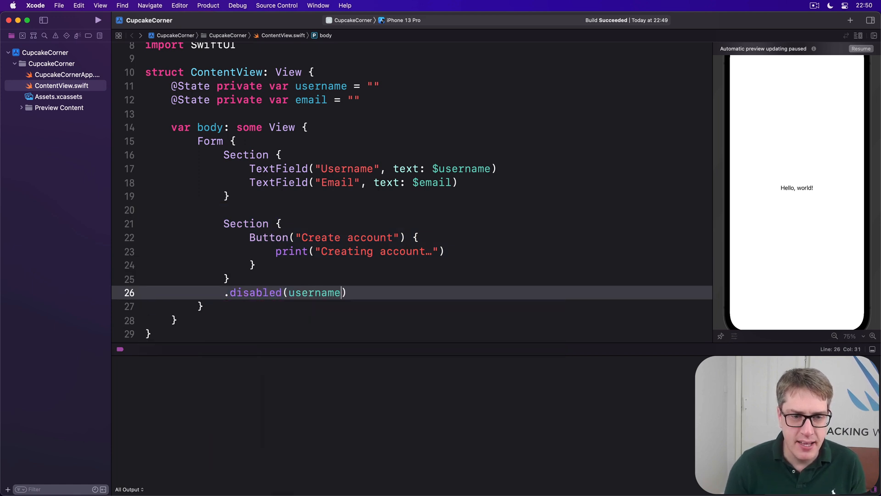
text(.isEmpty || em)
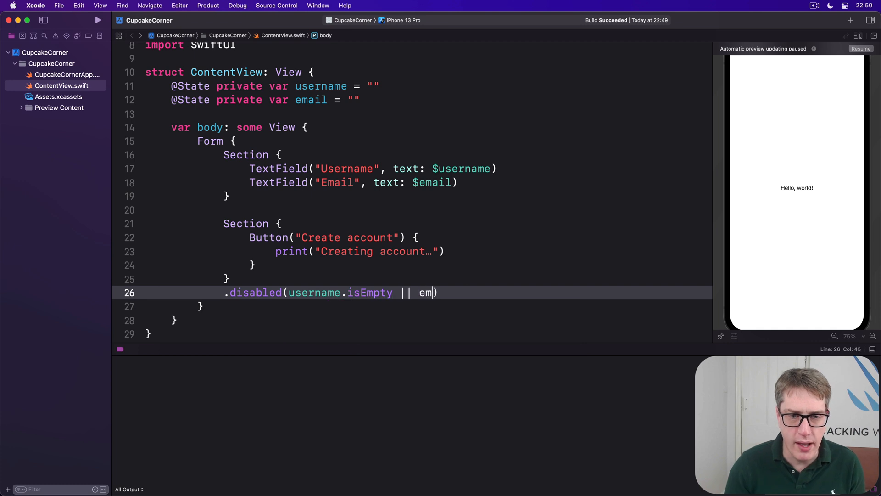
text(ail.isEmpty)
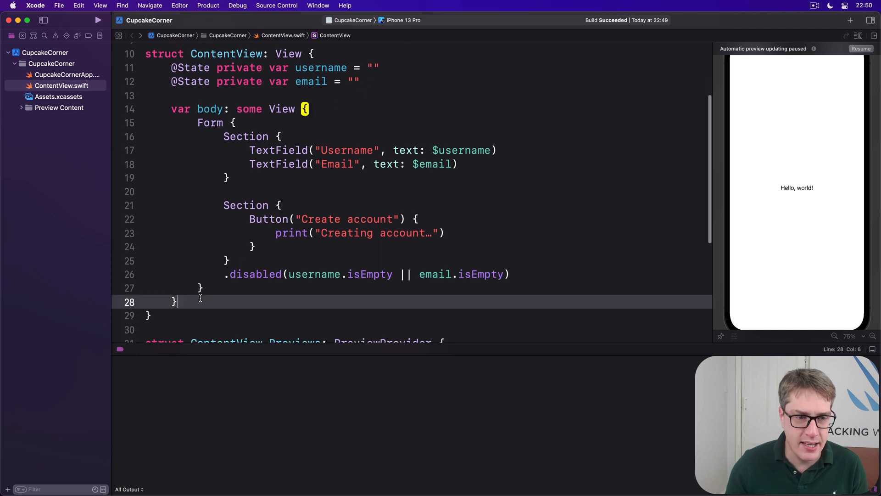
Add disableForm: Bool returning username.count < 5 || email.count < 5, and use .disabled(disableForm)
text(var disable)
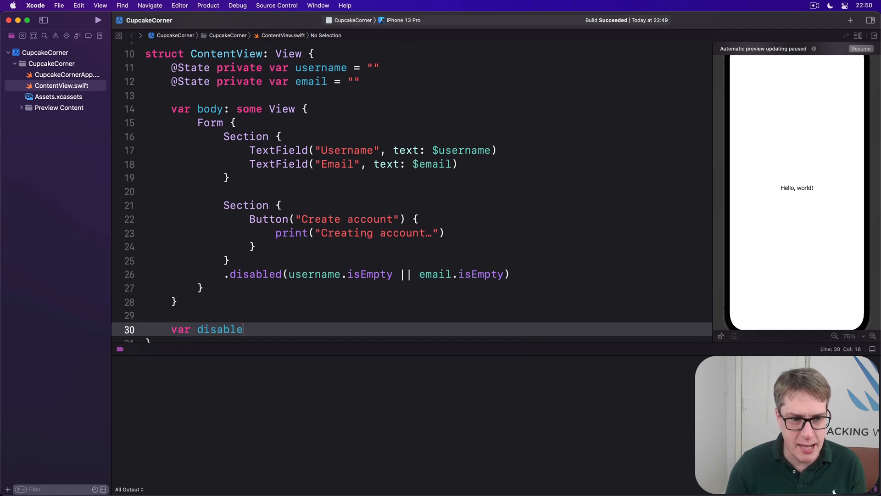
text(Form: Bool {)
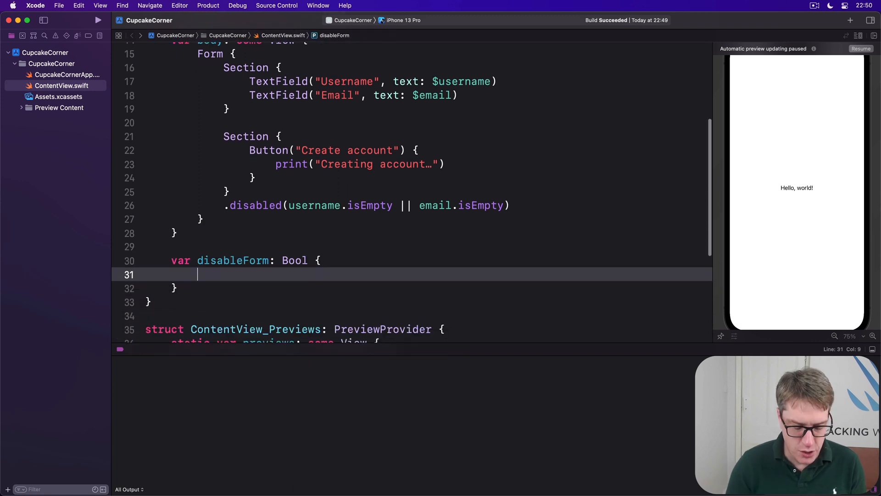
text(username.count <)
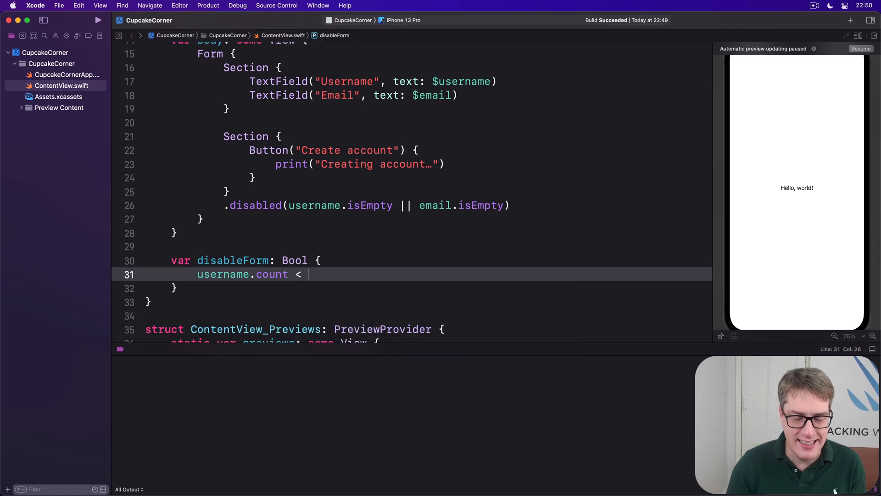
text(5 || email.count)
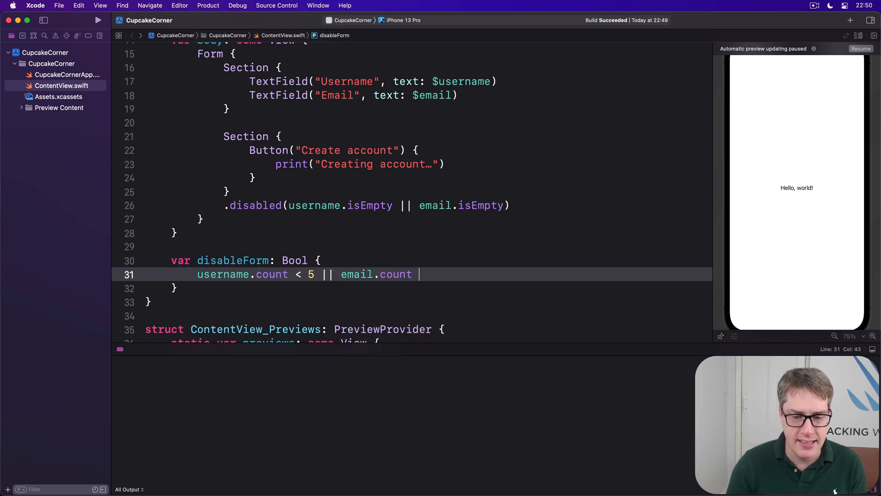
text(< 5)
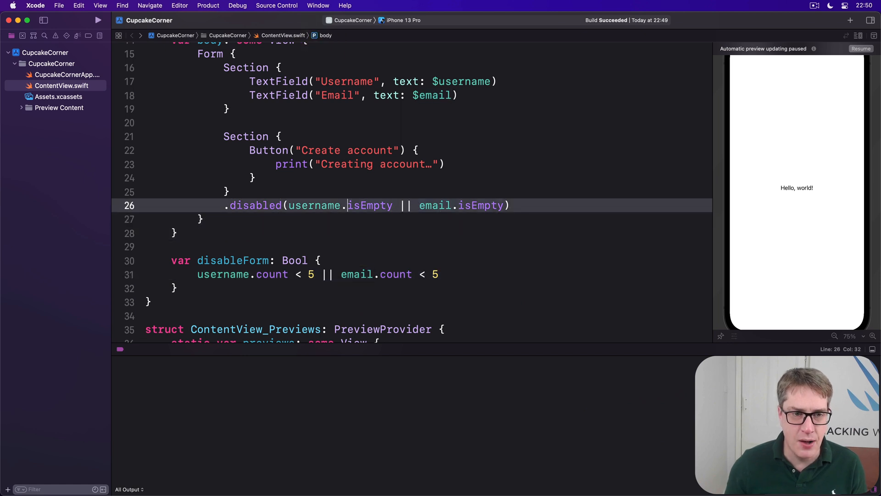
text(disabled(d)
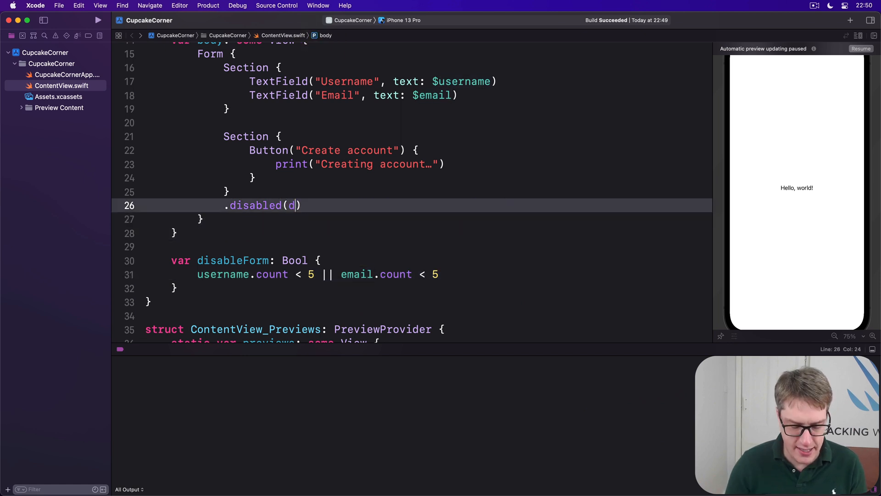
text(isableForm)
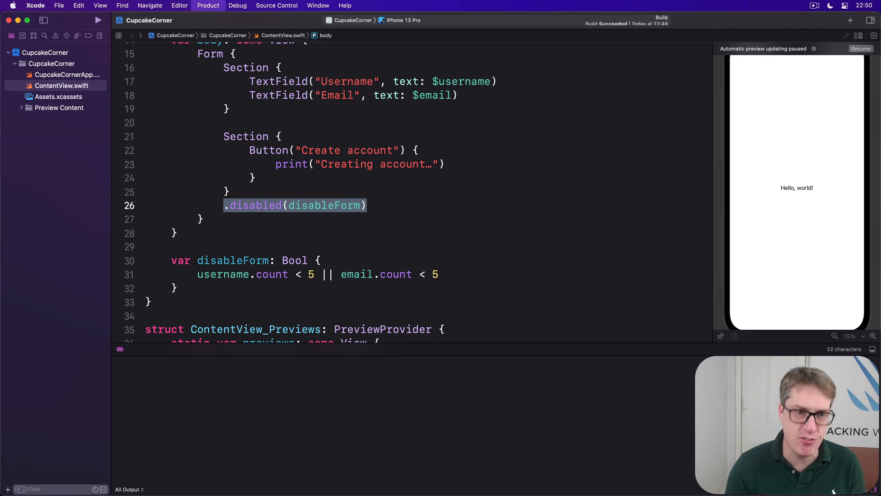
click(98, 20)
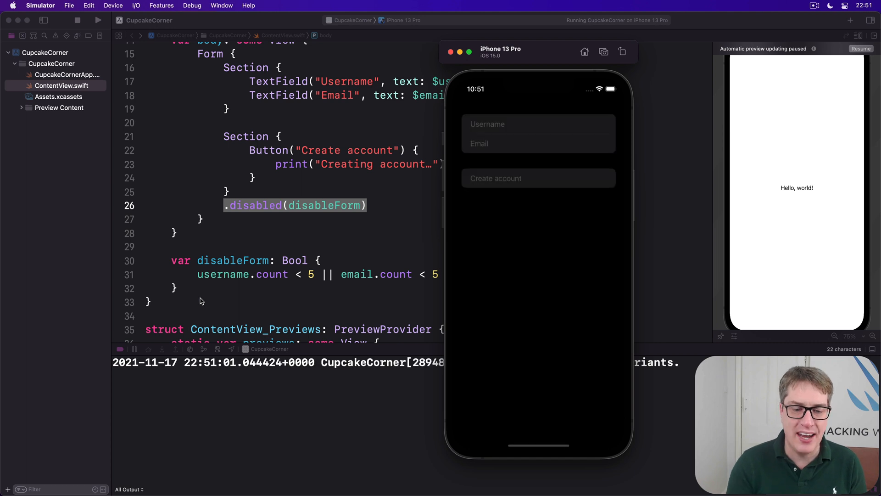
mouse_move(307, 260)
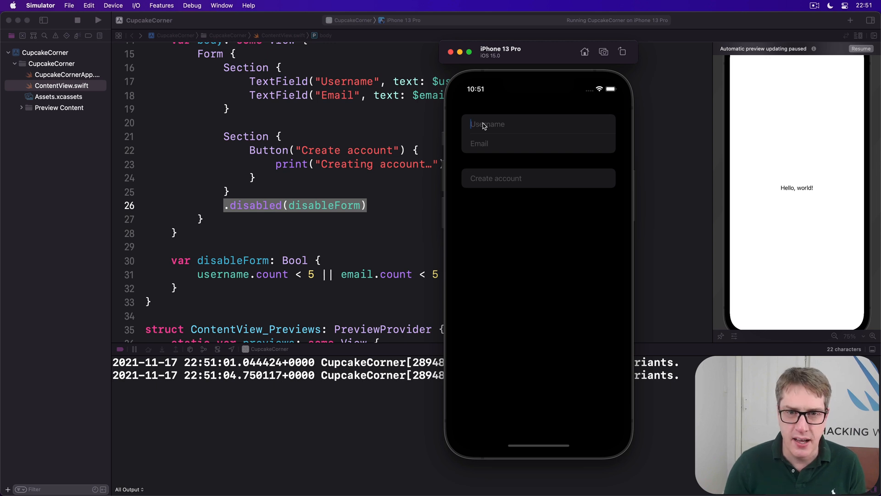
text(@twostraws)
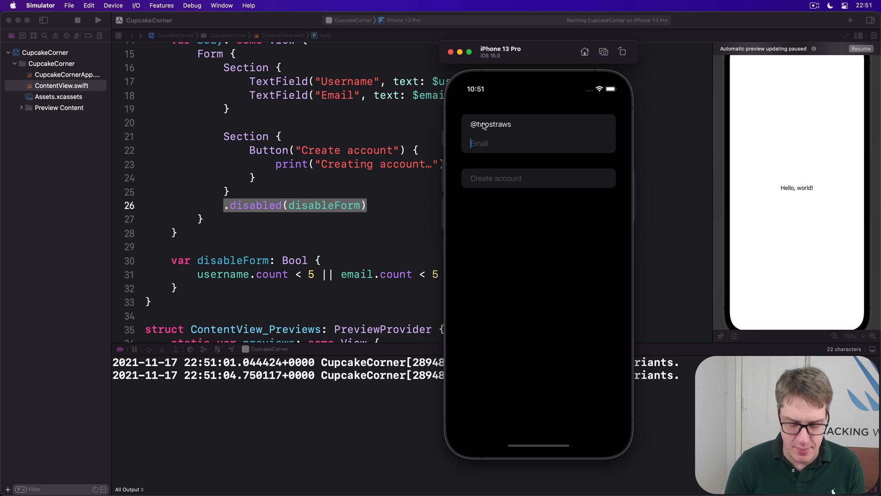
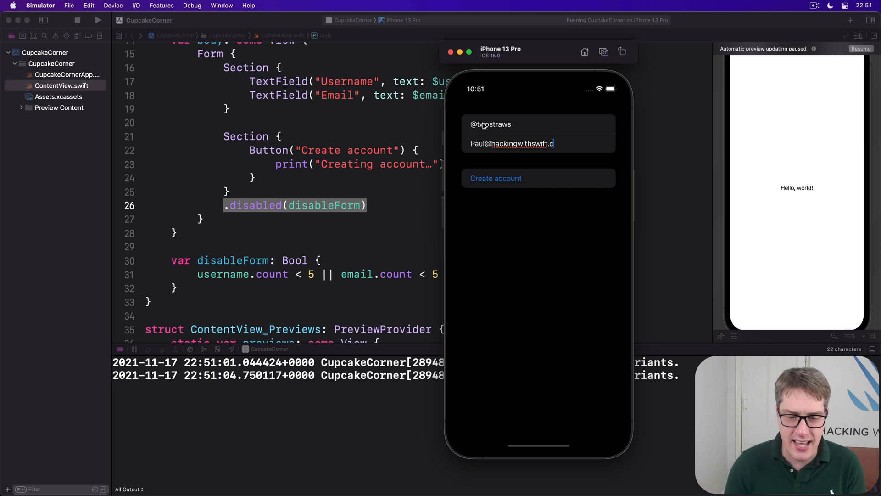
Shorten the fields with Backspace and retype short text to check the button disables
key(backspace)
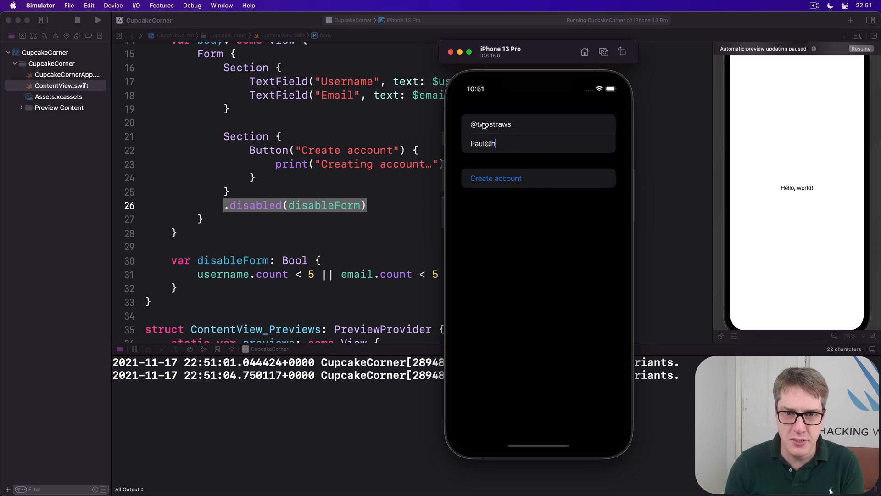
key(Backspace)
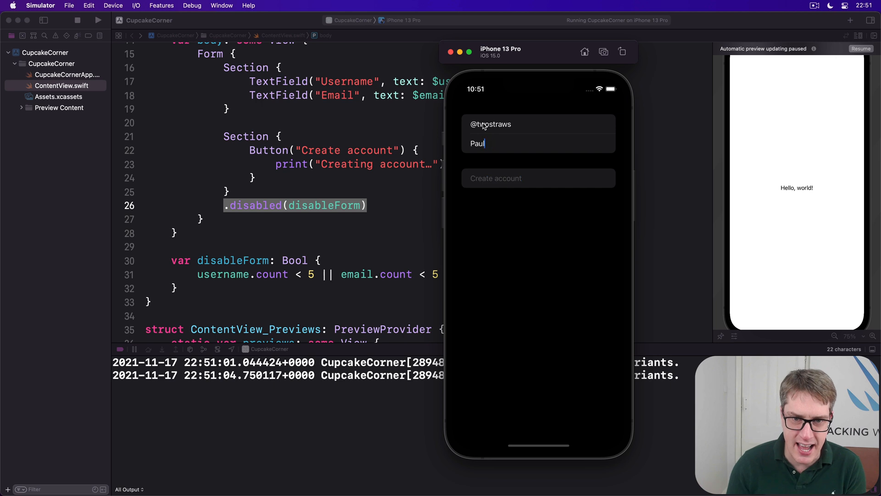
text(@)
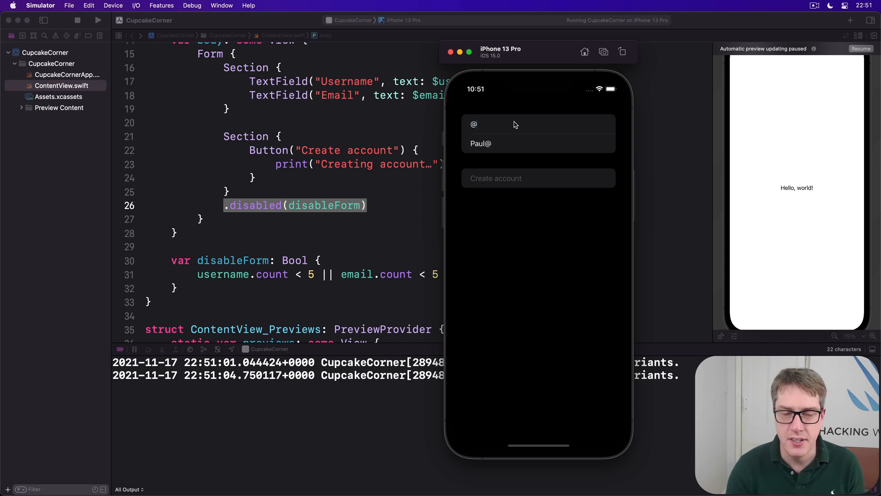
text(two)
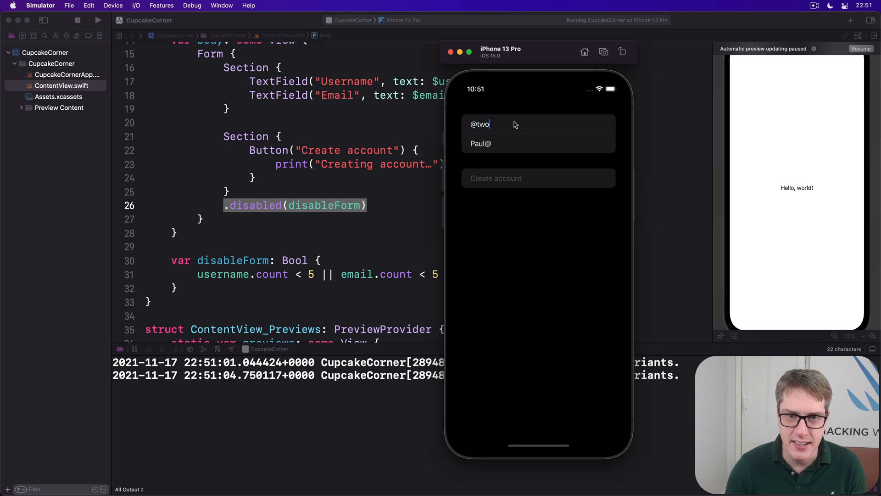
text(s)
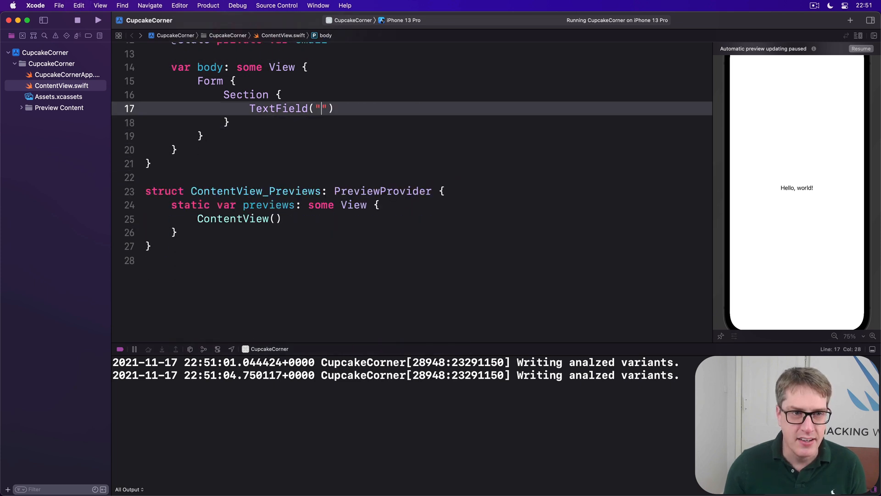
Undo with Cmd+Z back to the default Hello, world! template
key(cmd+z)
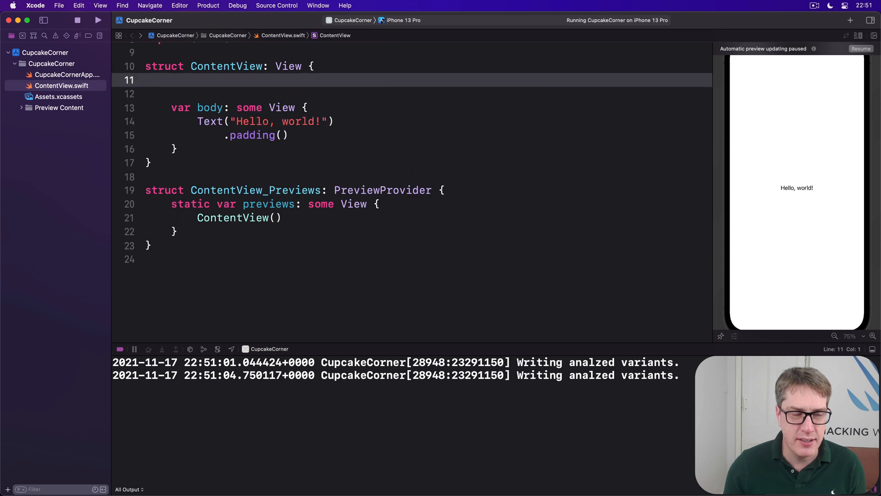